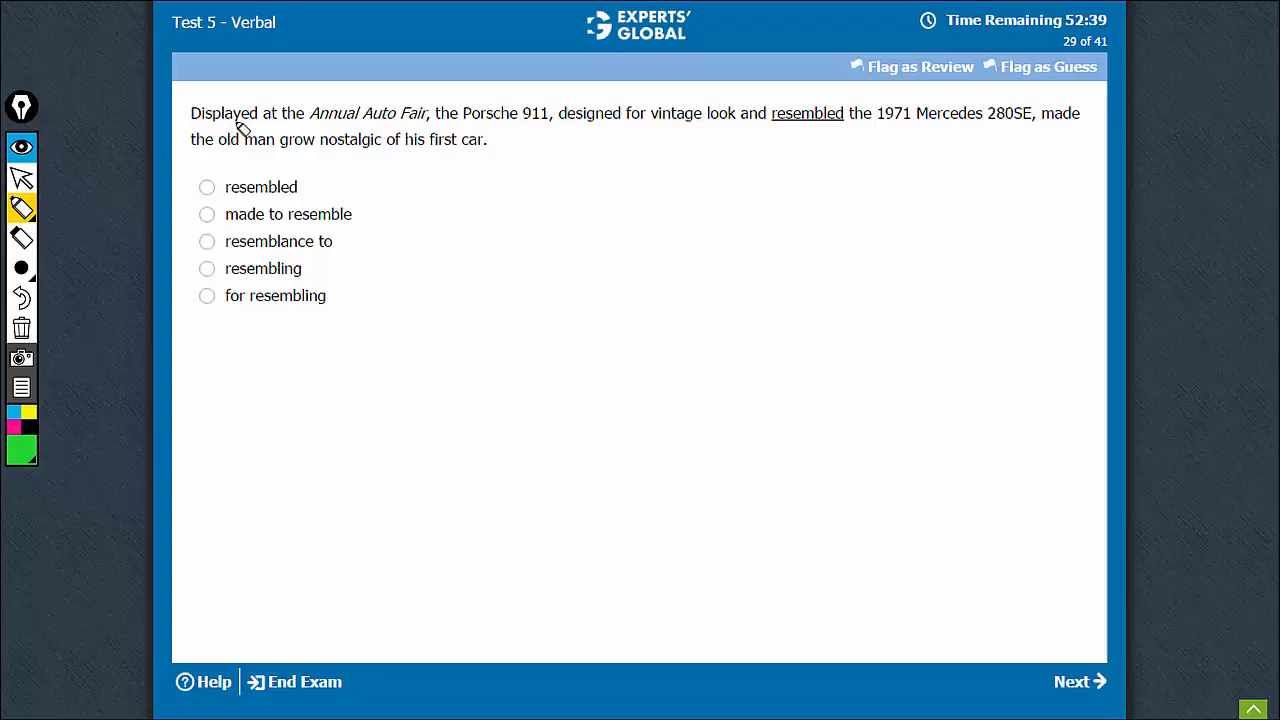
{"action": "mouse_move", "coordinate": [592, 130]}
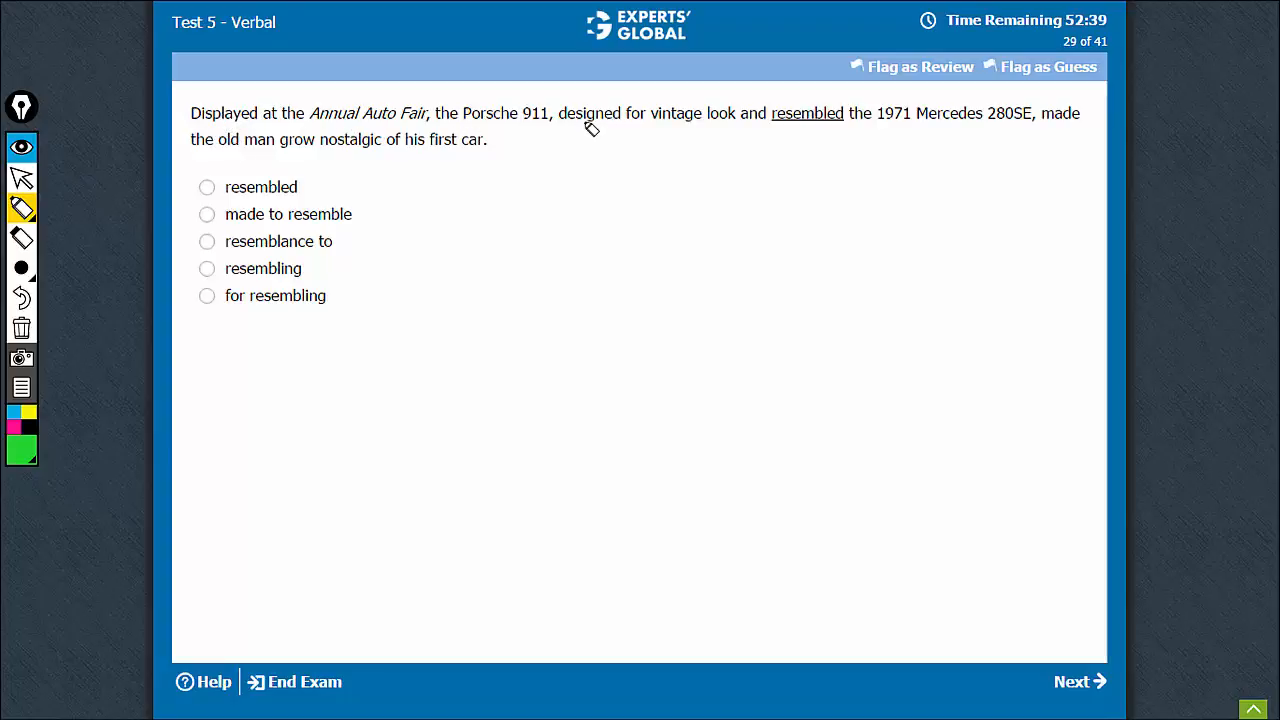
{"action": "mouse_move", "coordinate": [590, 104]}
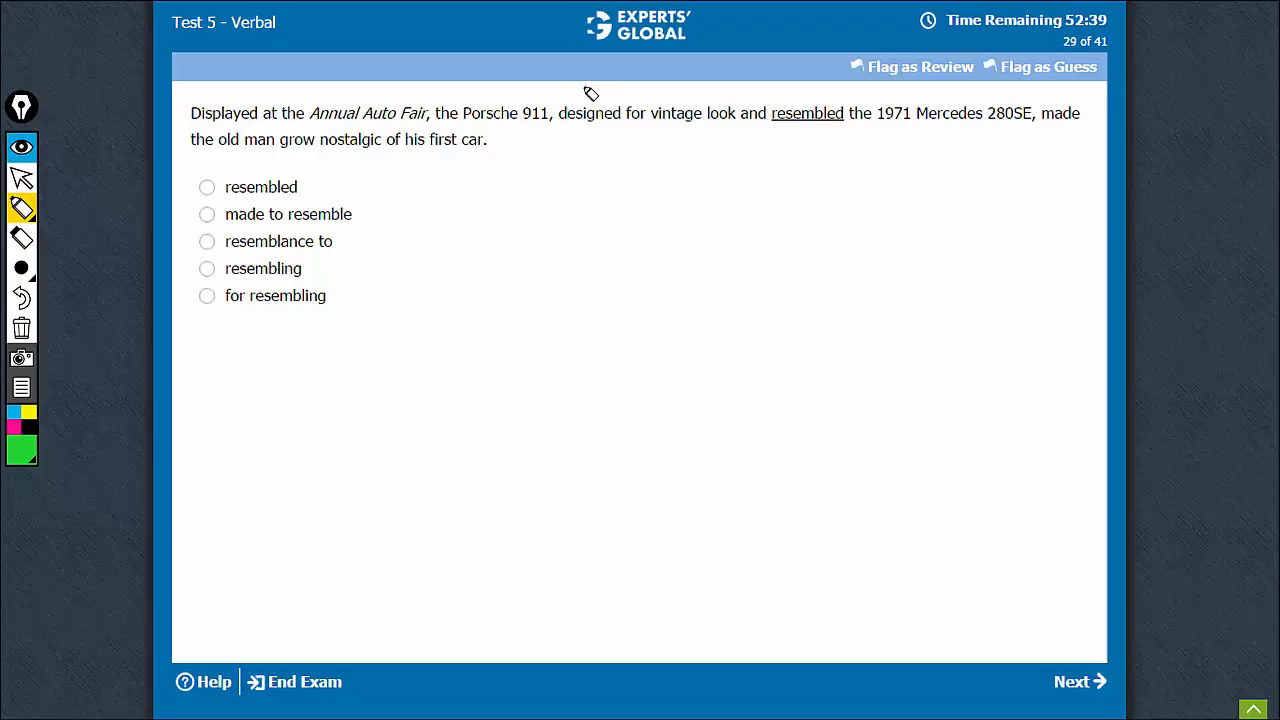
{"action": "mouse_move", "coordinate": [568, 118]}
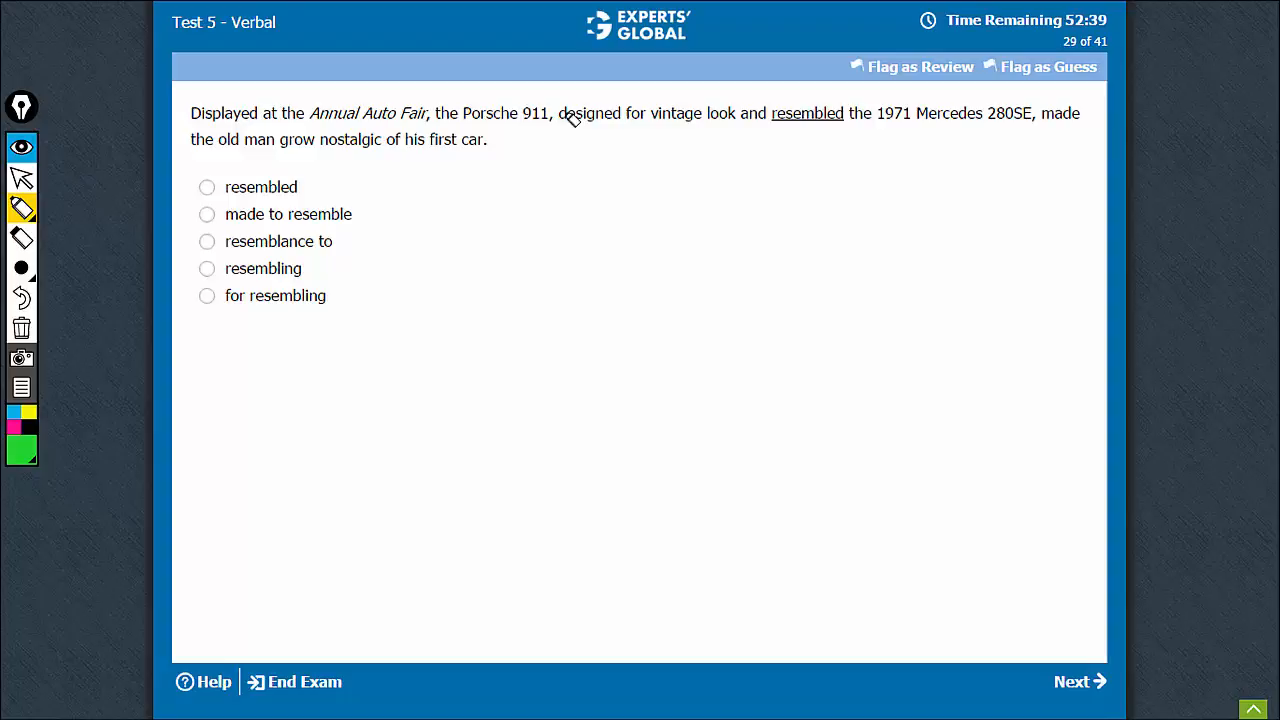
Highlight 'designed' in green and underline the phrase 'designed for vintage look and'.
{"action": "double_click", "coordinate": [590, 112]}
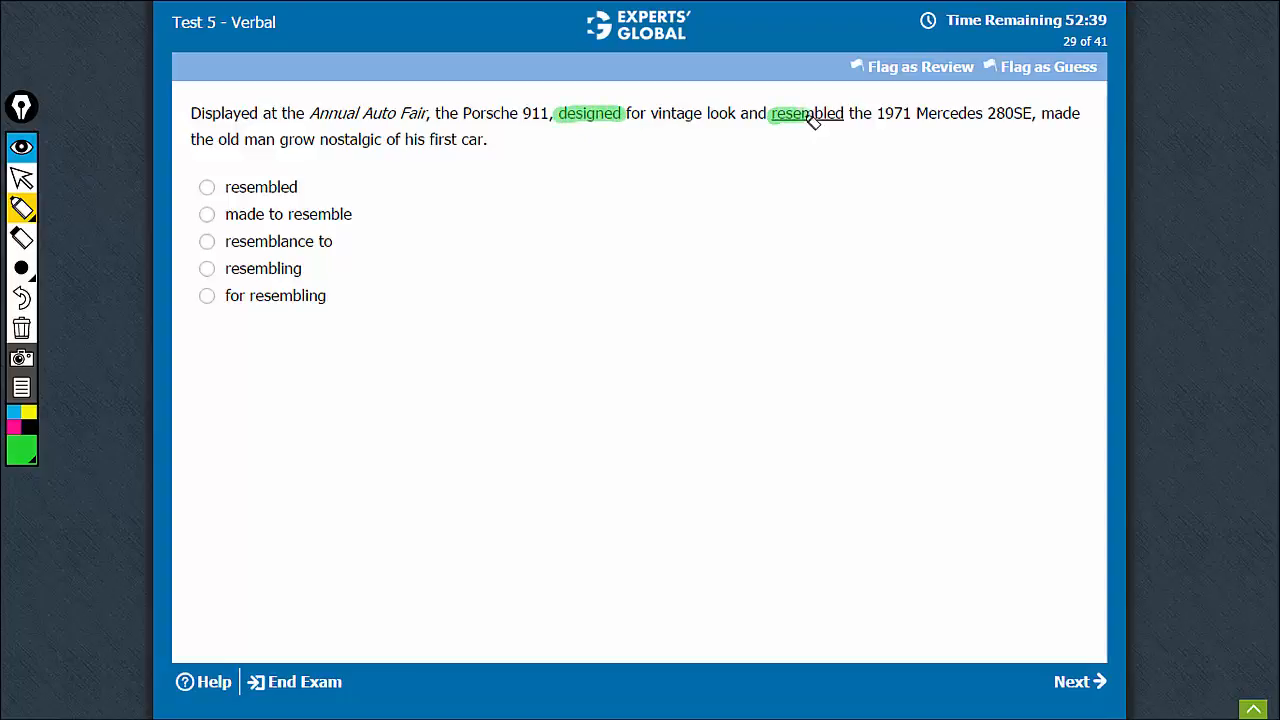
{"action": "mouse_move", "coordinate": [324, 192]}
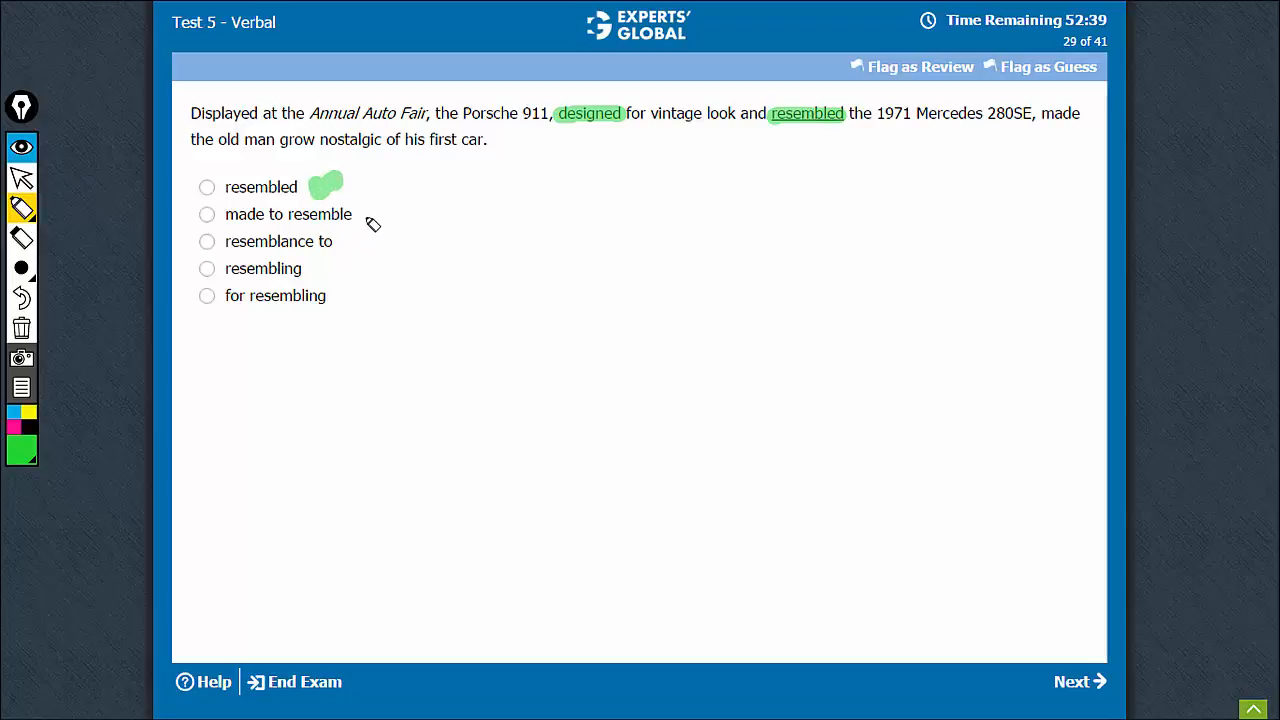
{"action": "mouse_move", "coordinate": [600, 130]}
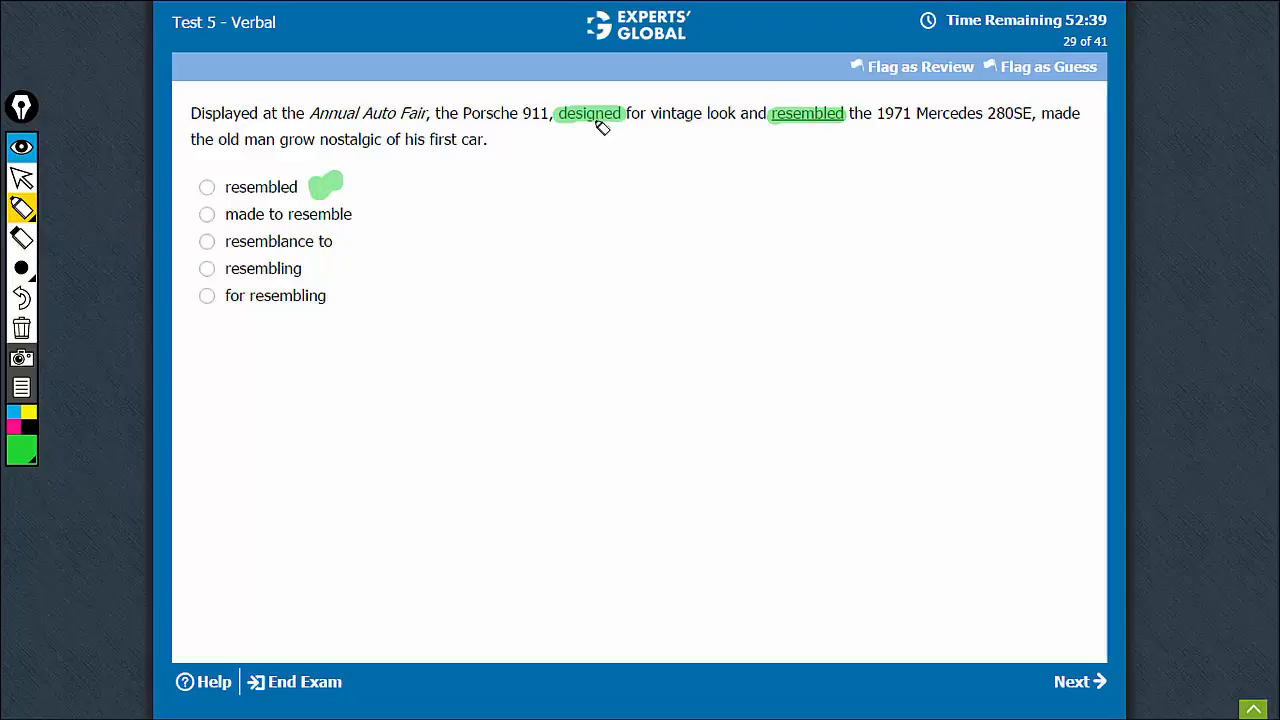
{"action": "mouse_move", "coordinate": [712, 128]}
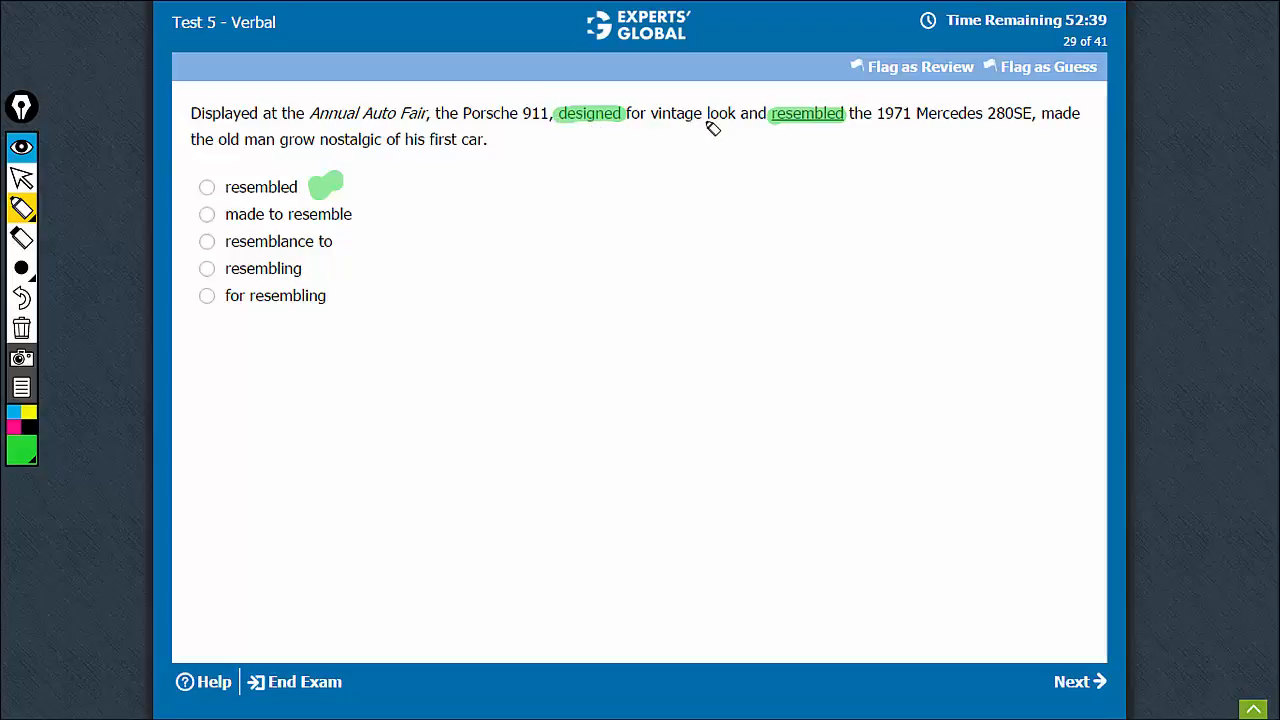
{"action": "mouse_move", "coordinate": [1042, 118]}
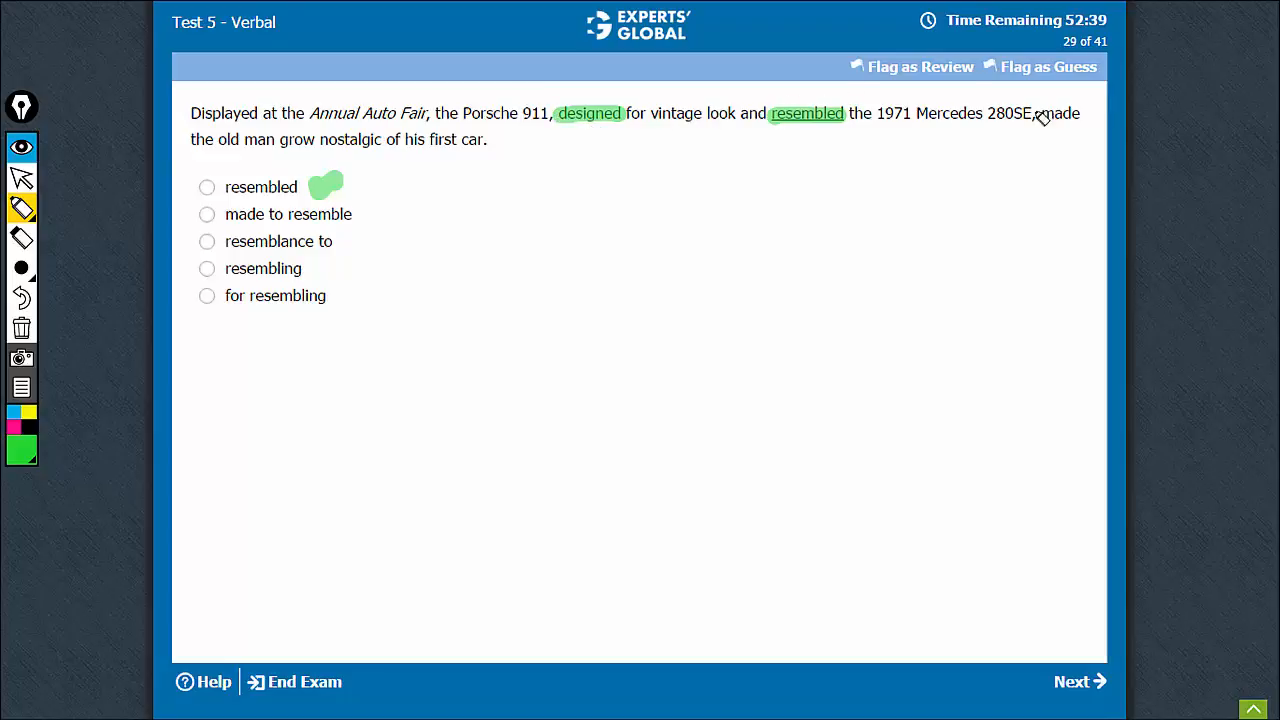
{"action": "mouse_move", "coordinate": [368, 158]}
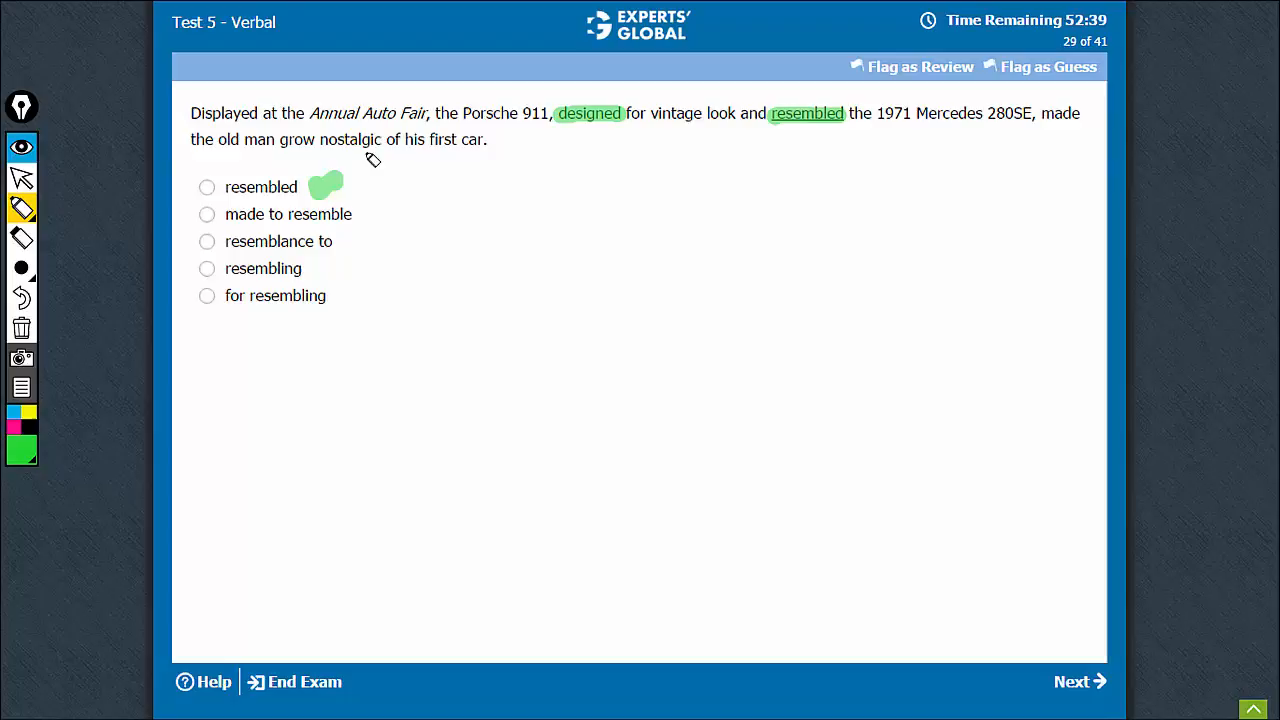
{"action": "mouse_move", "coordinate": [544, 132]}
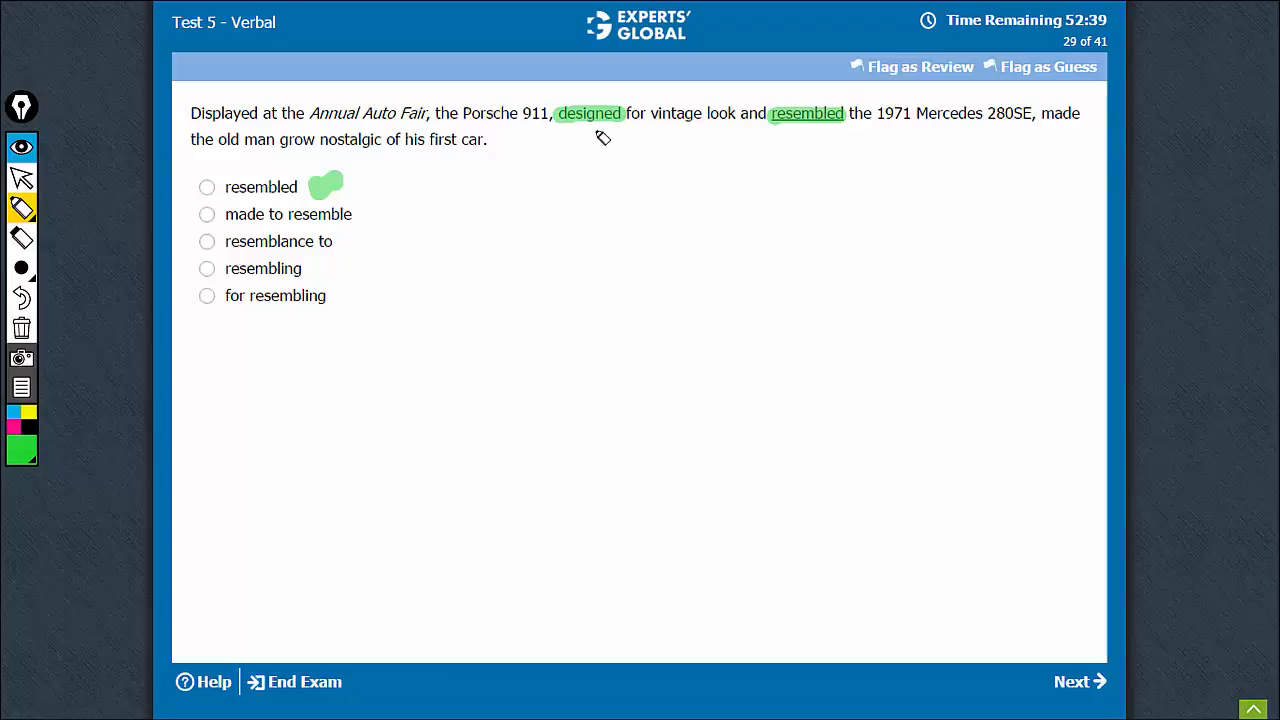
{"action": "mouse_move", "coordinate": [356, 164]}
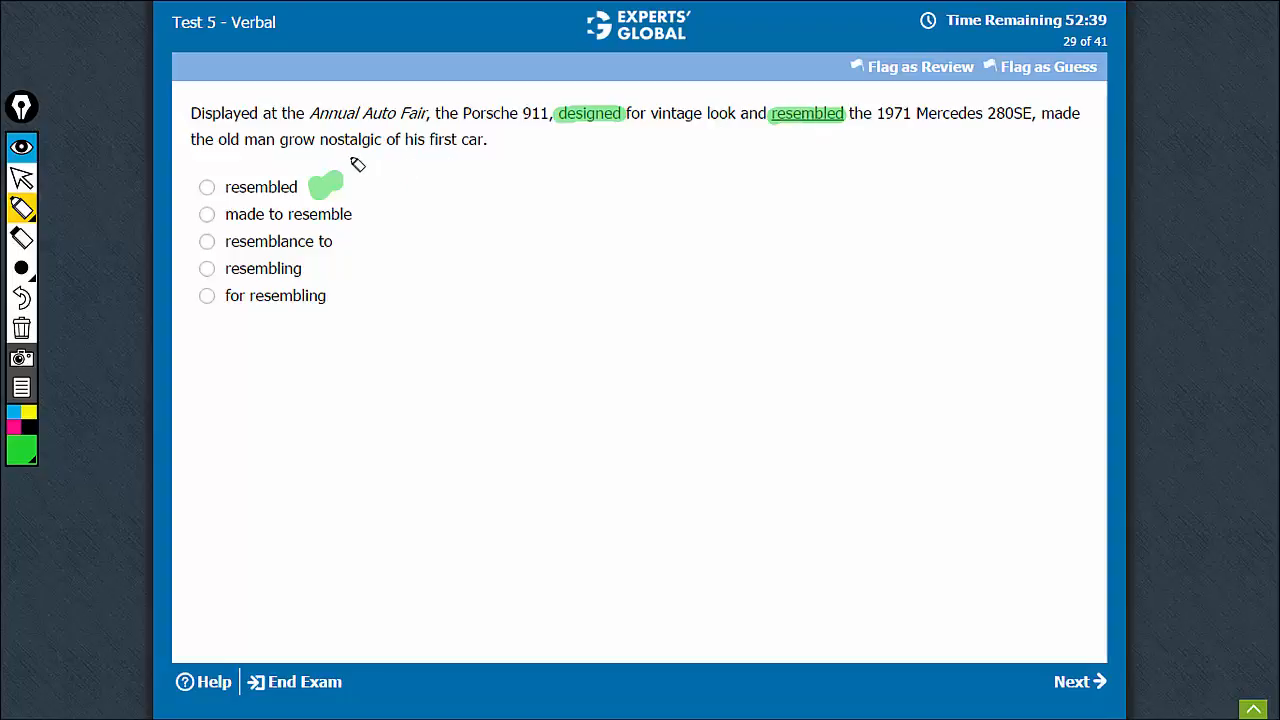
{"action": "mouse_move", "coordinate": [560, 138]}
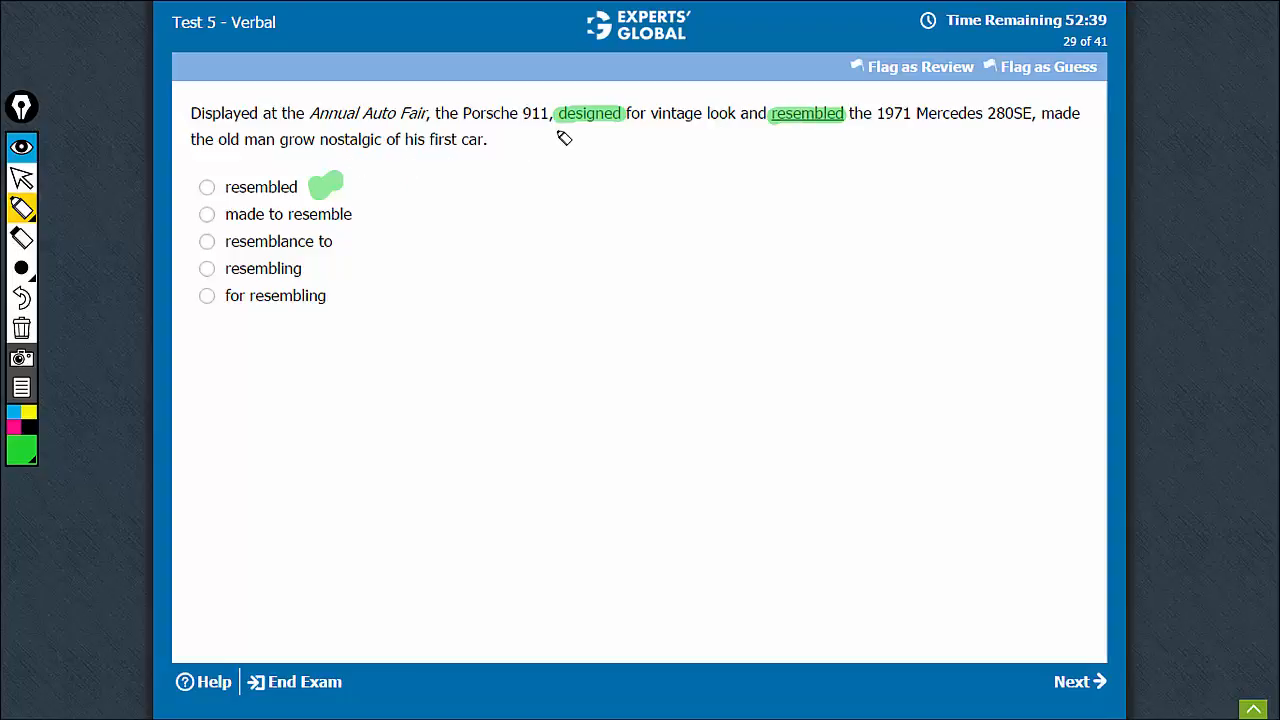
{"action": "mouse_move", "coordinate": [944, 128]}
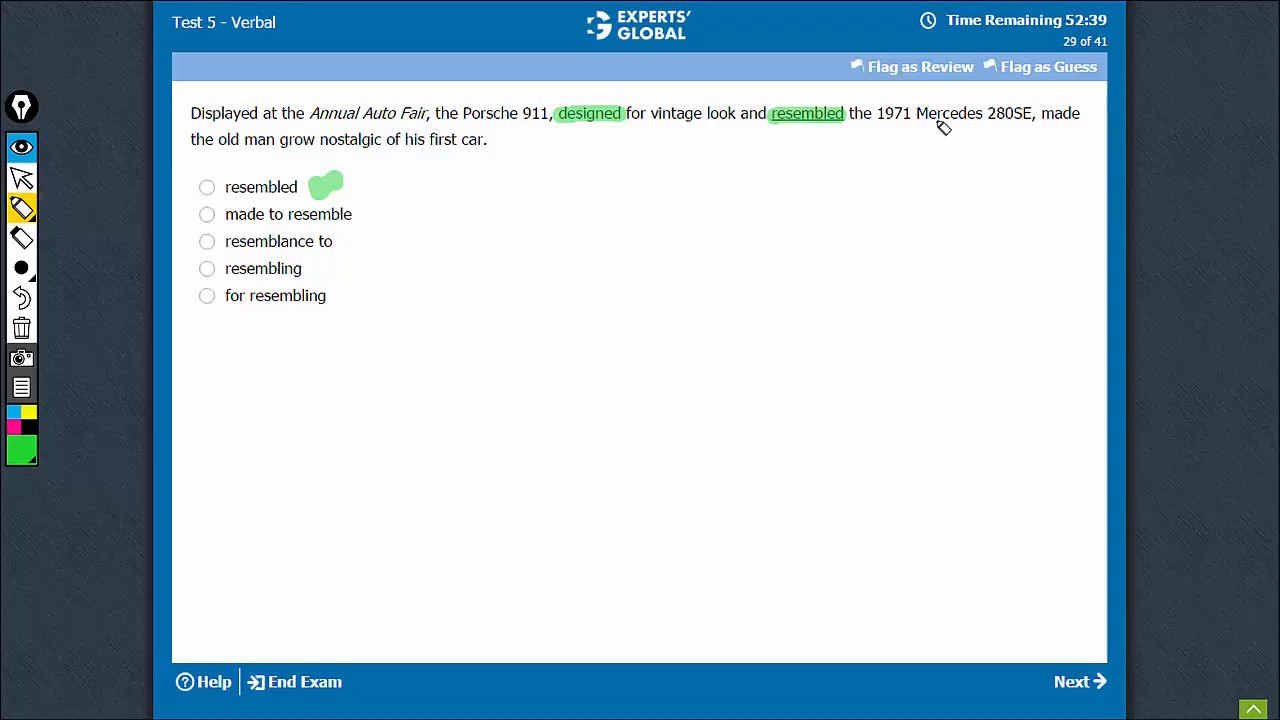
{"action": "mouse_move", "coordinate": [464, 140]}
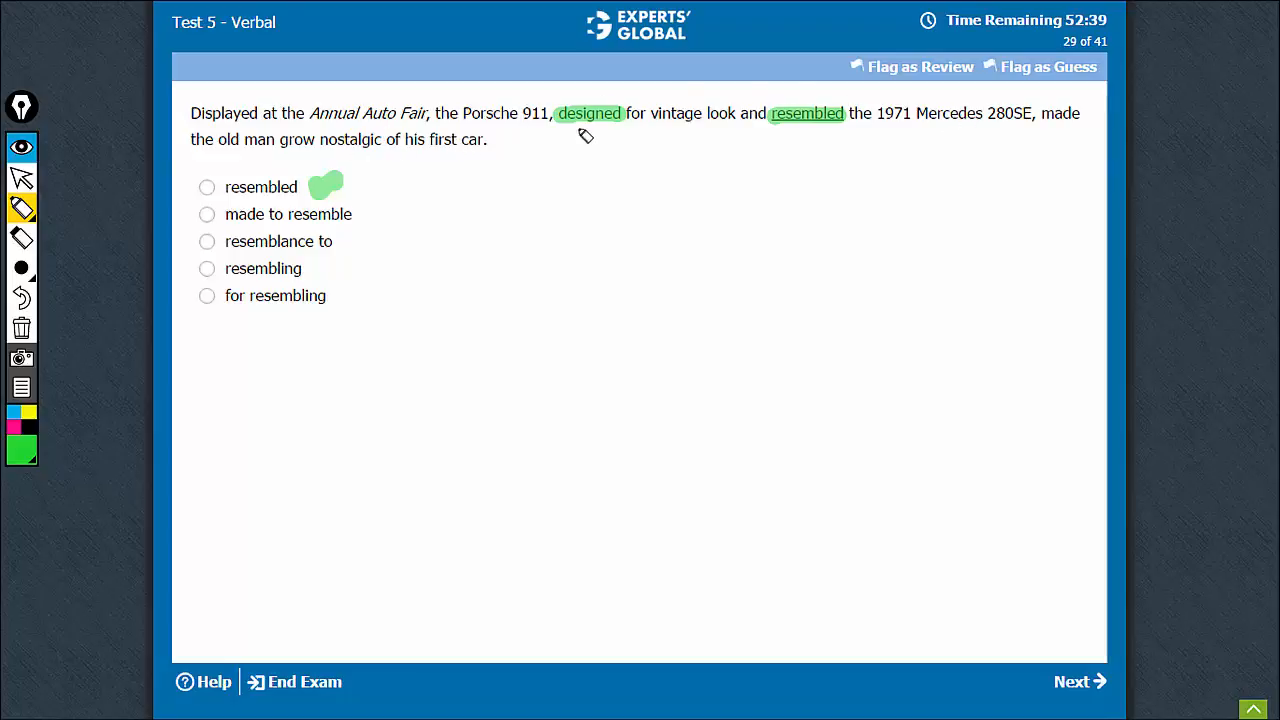
{"action": "mouse_move", "coordinate": [636, 118]}
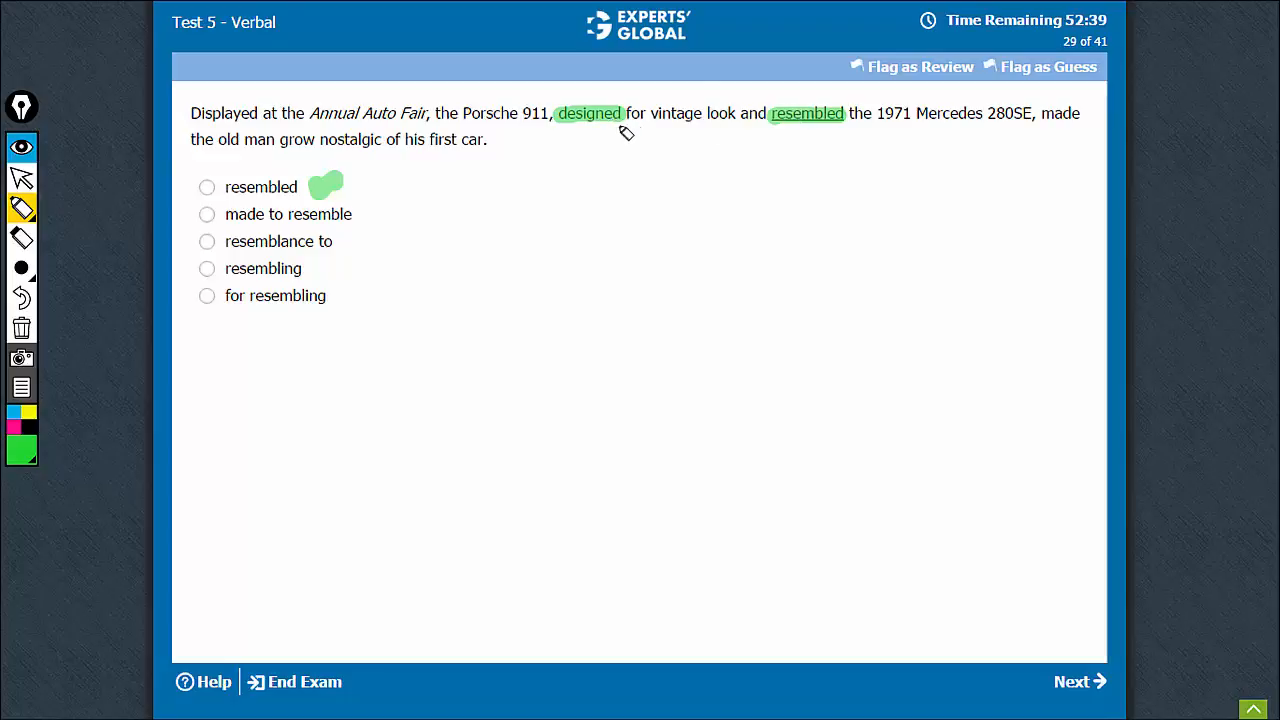
{"action": "mouse_move", "coordinate": [652, 130]}
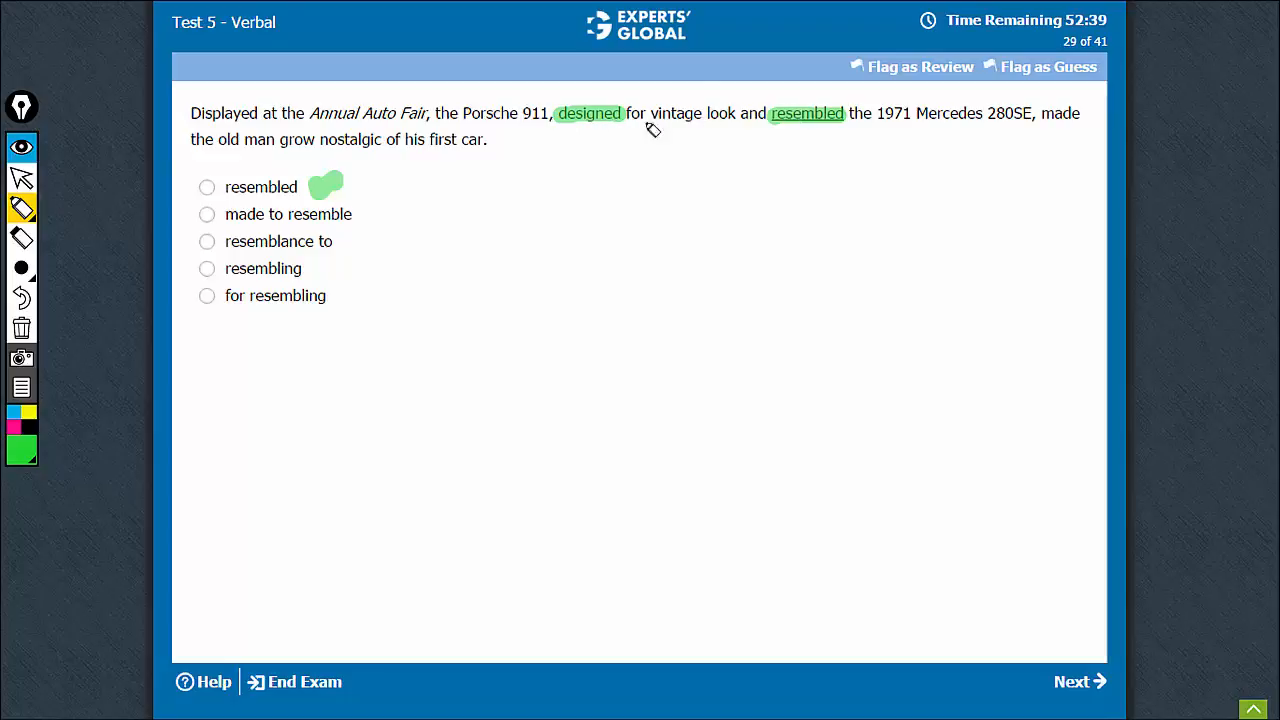
{"action": "left_click_drag", "start_coordinate": [560, 146], "coordinate": [736, 146]}
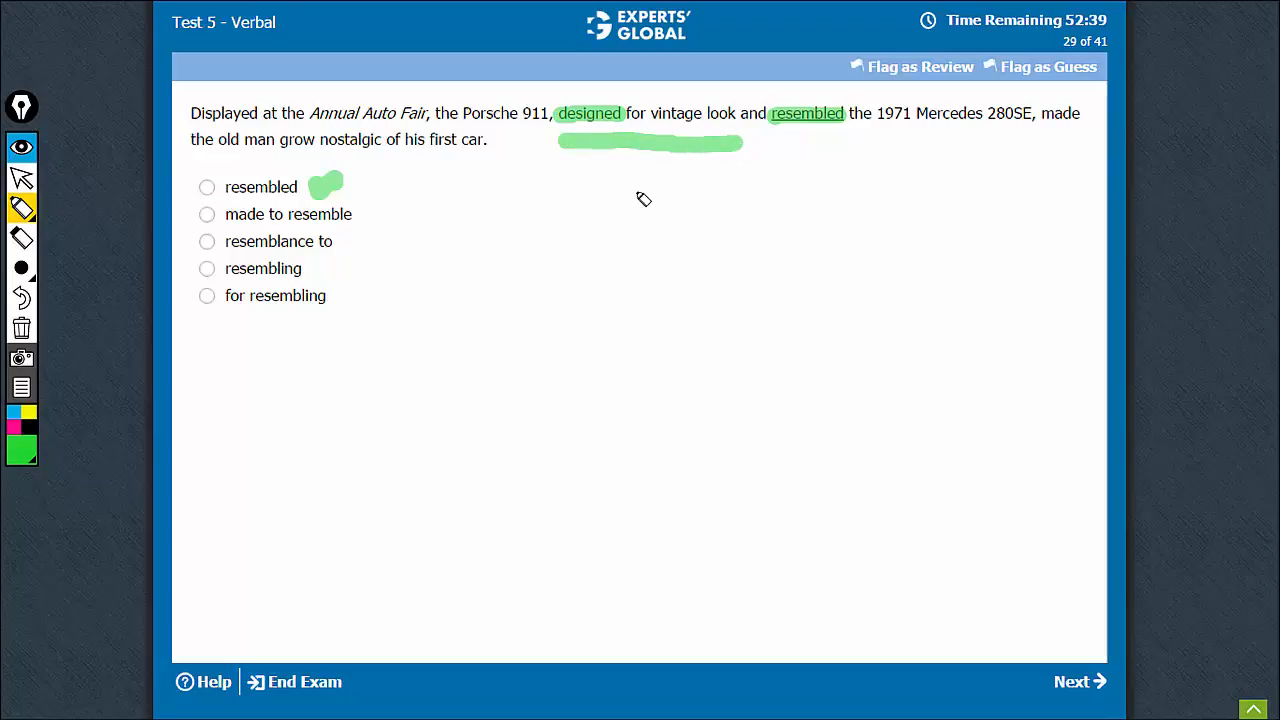
{"action": "mouse_move", "coordinate": [672, 132]}
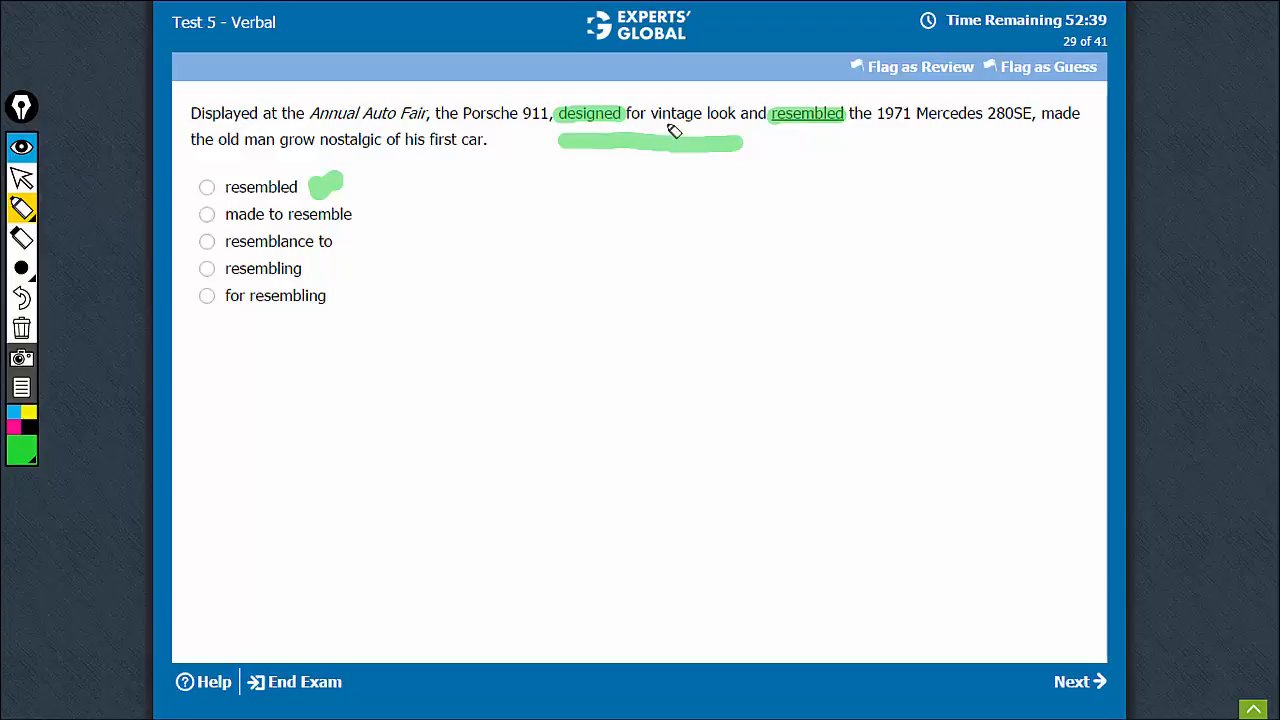
{"action": "mouse_move", "coordinate": [712, 144]}
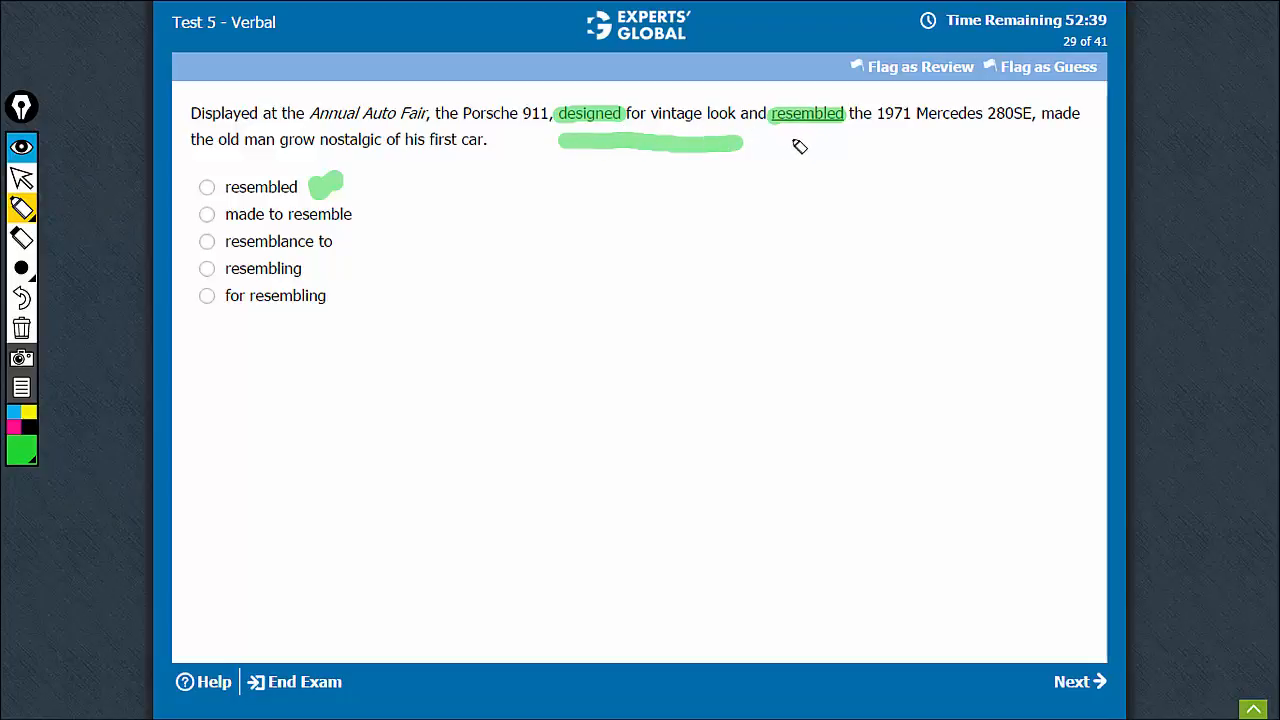
Add a second green underline beneath 'resembled' to mark it parallel with 'designed'.
{"action": "left_click_drag", "start_coordinate": [776, 144], "coordinate": [852, 144]}
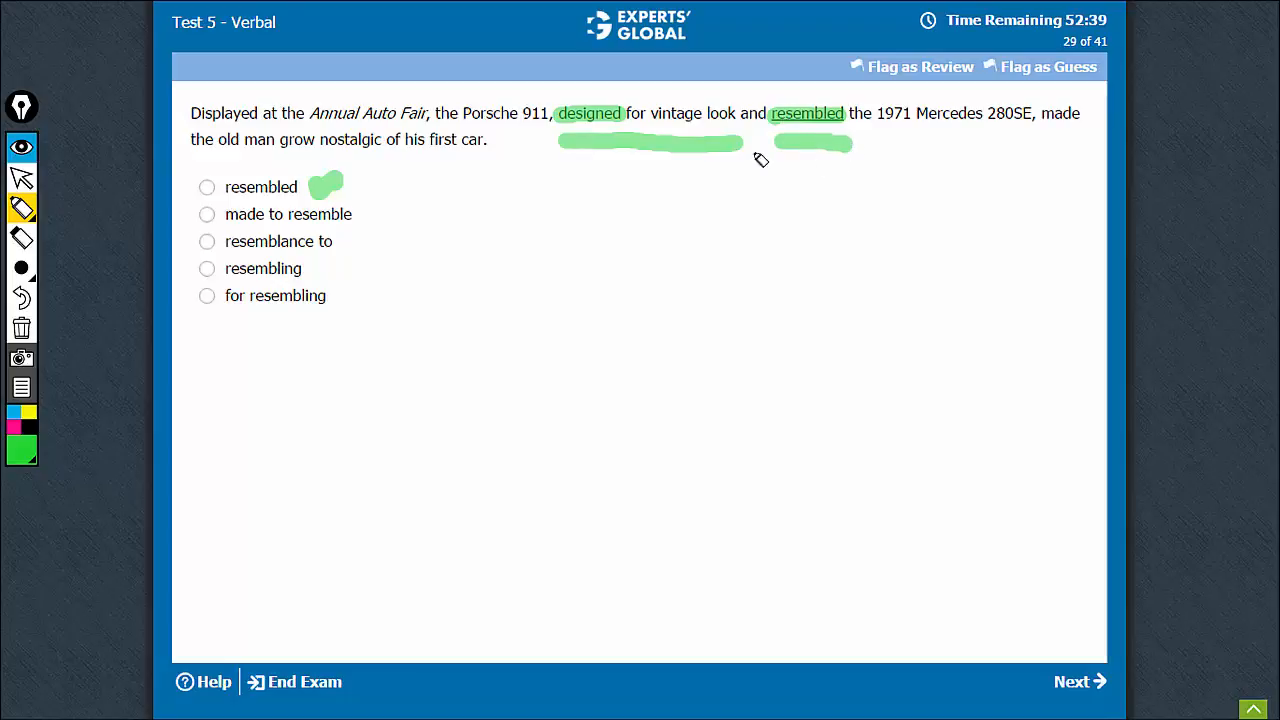
{"action": "mouse_move", "coordinate": [604, 132]}
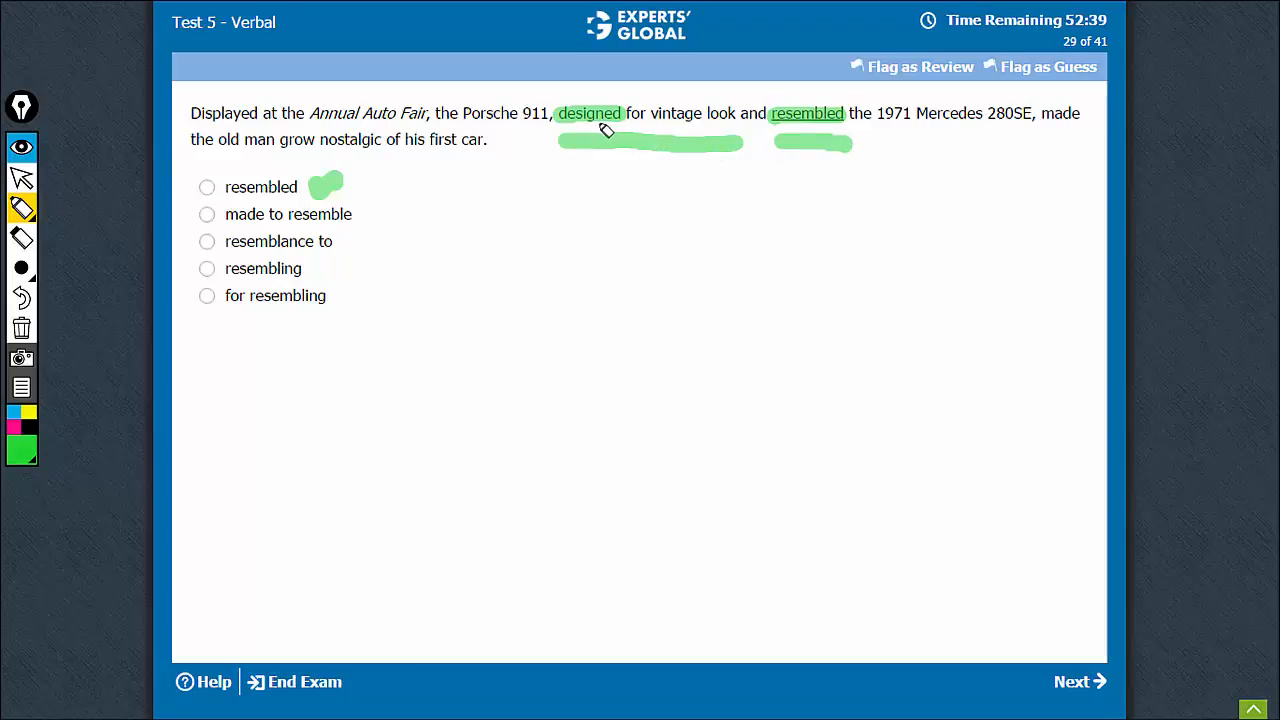
{"action": "mouse_move", "coordinate": [616, 138]}
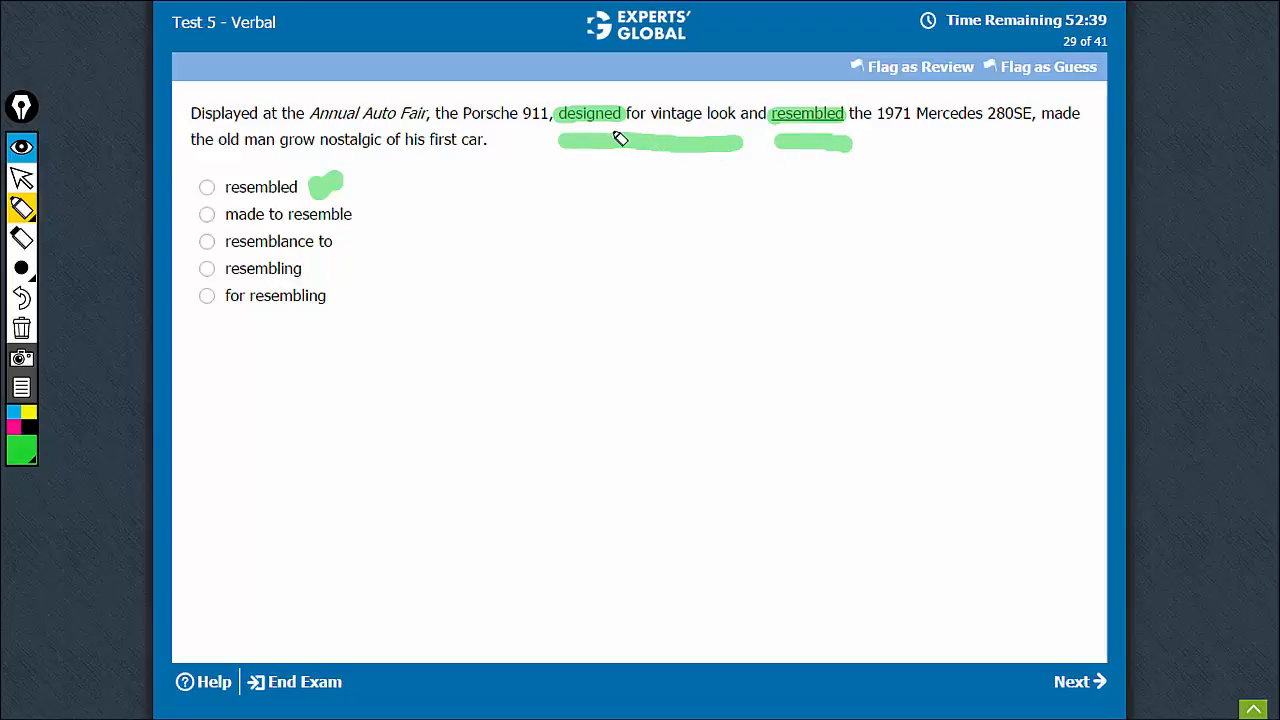
{"action": "mouse_move", "coordinate": [800, 164]}
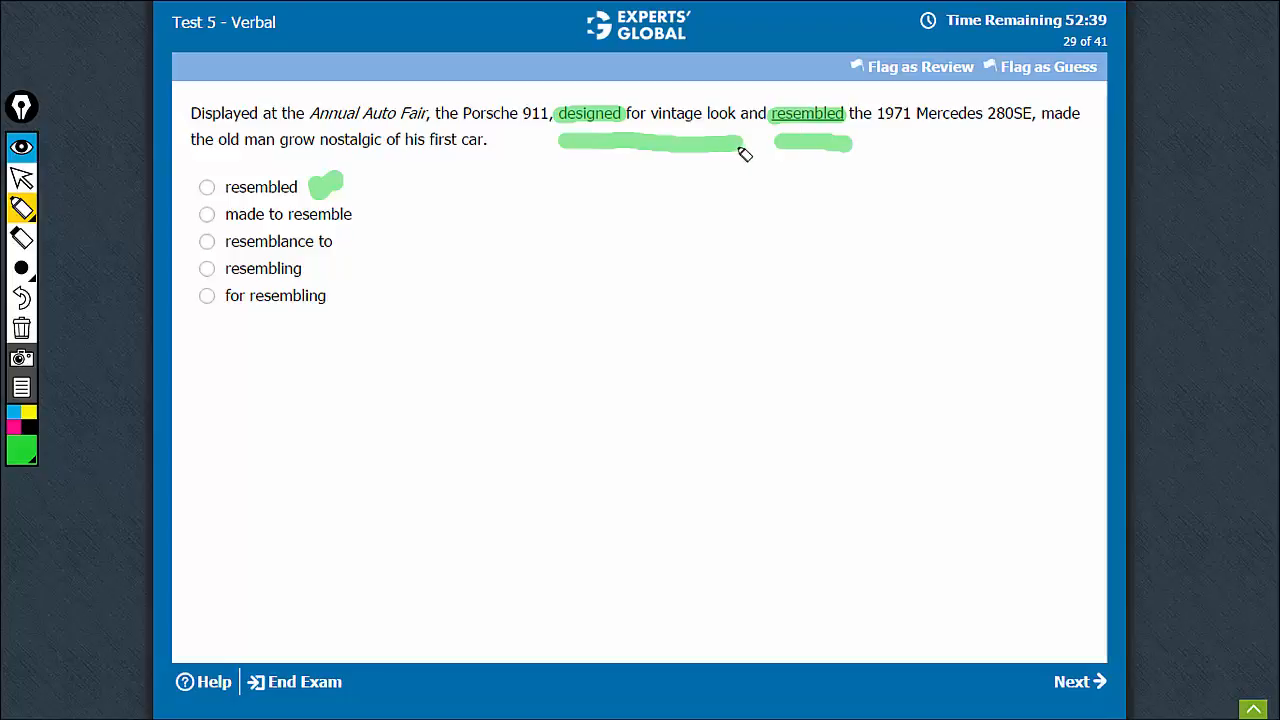
{"action": "mouse_move", "coordinate": [524, 132]}
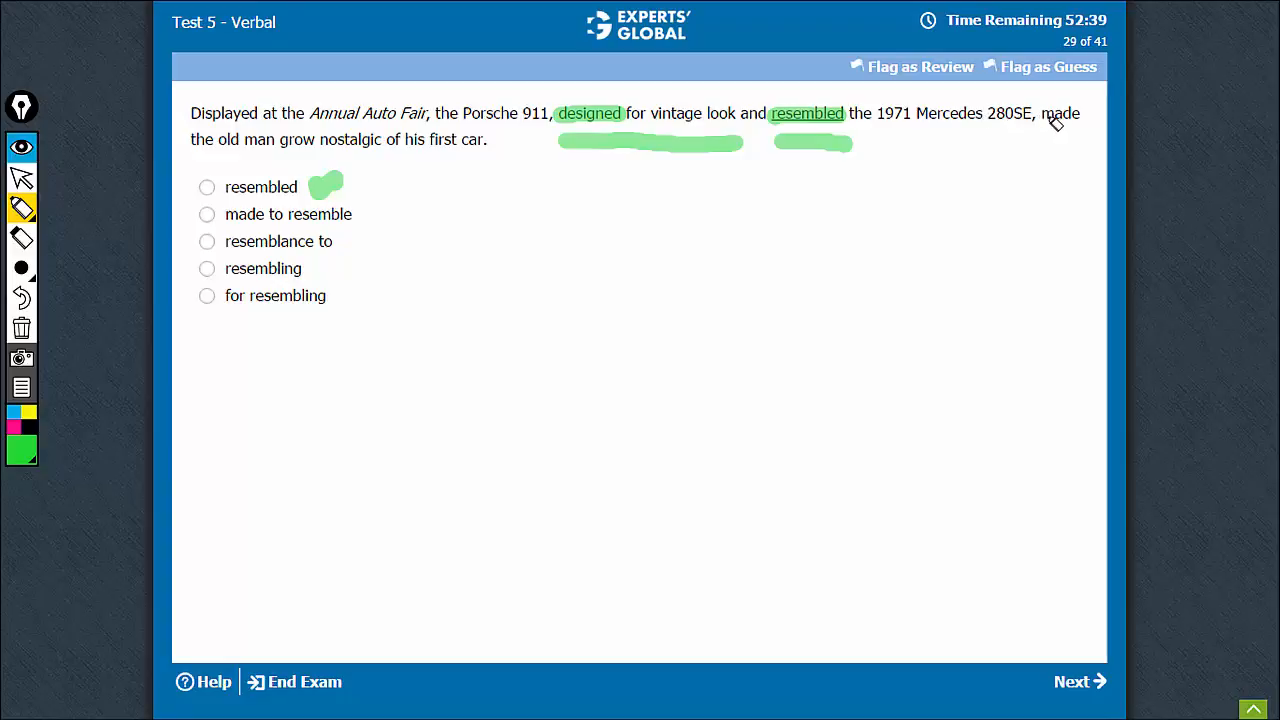
{"action": "mouse_move", "coordinate": [396, 160]}
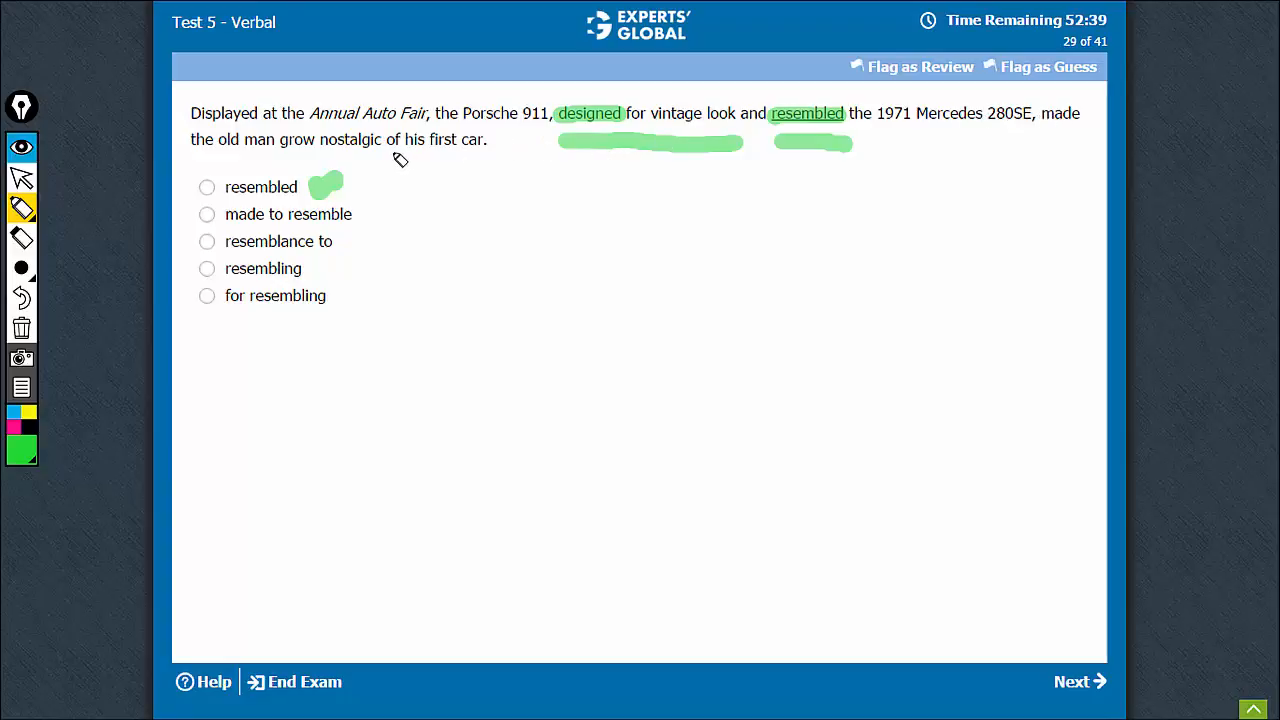
{"action": "mouse_move", "coordinate": [676, 130]}
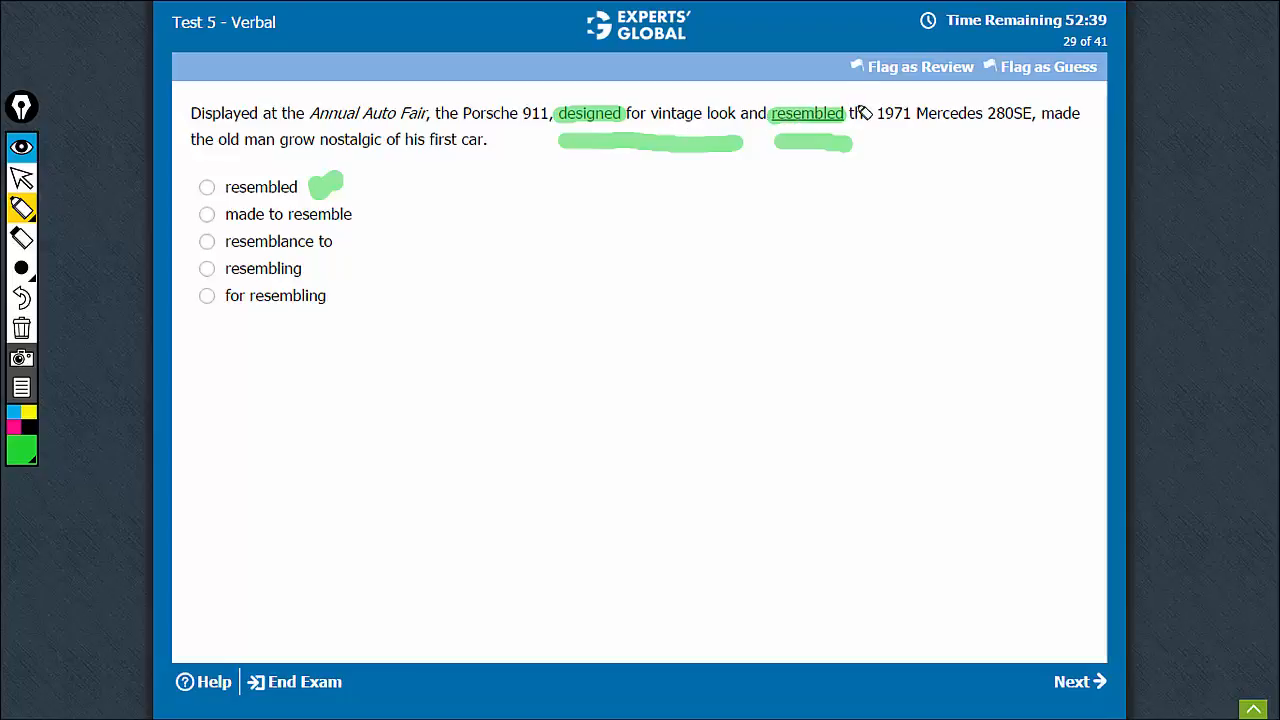
{"action": "mouse_move", "coordinate": [856, 112]}
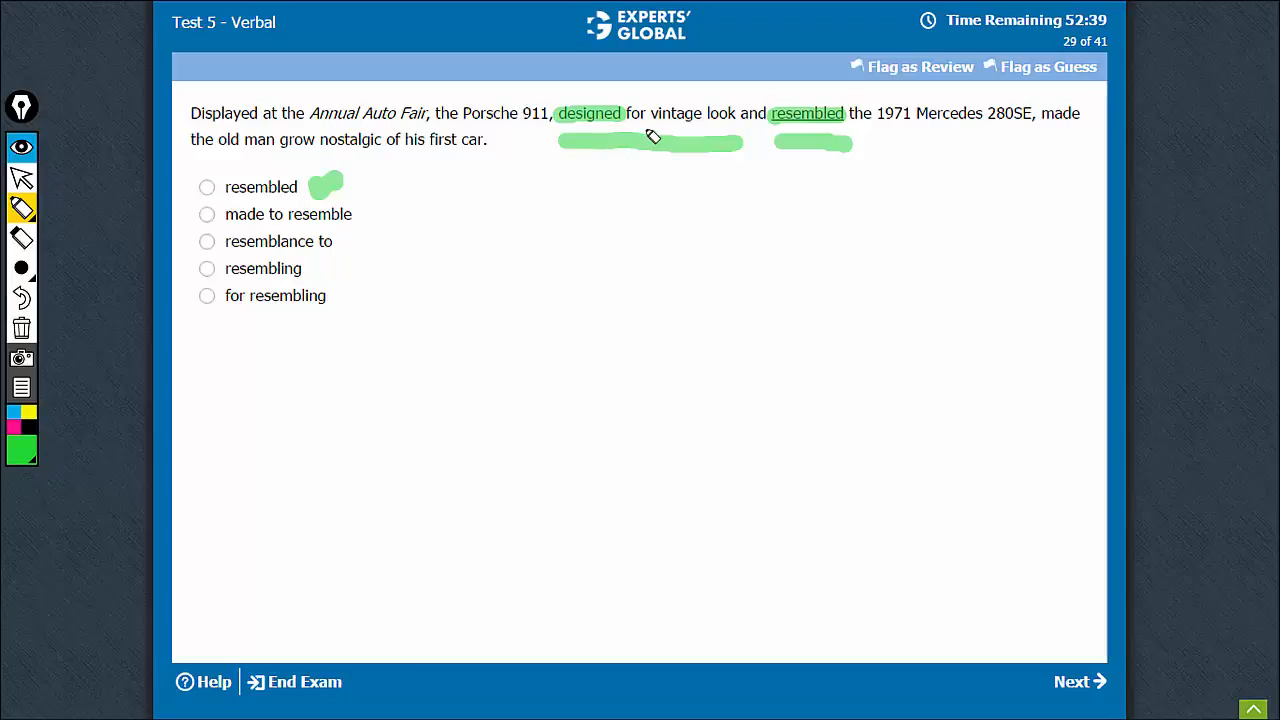
{"action": "mouse_move", "coordinate": [540, 180]}
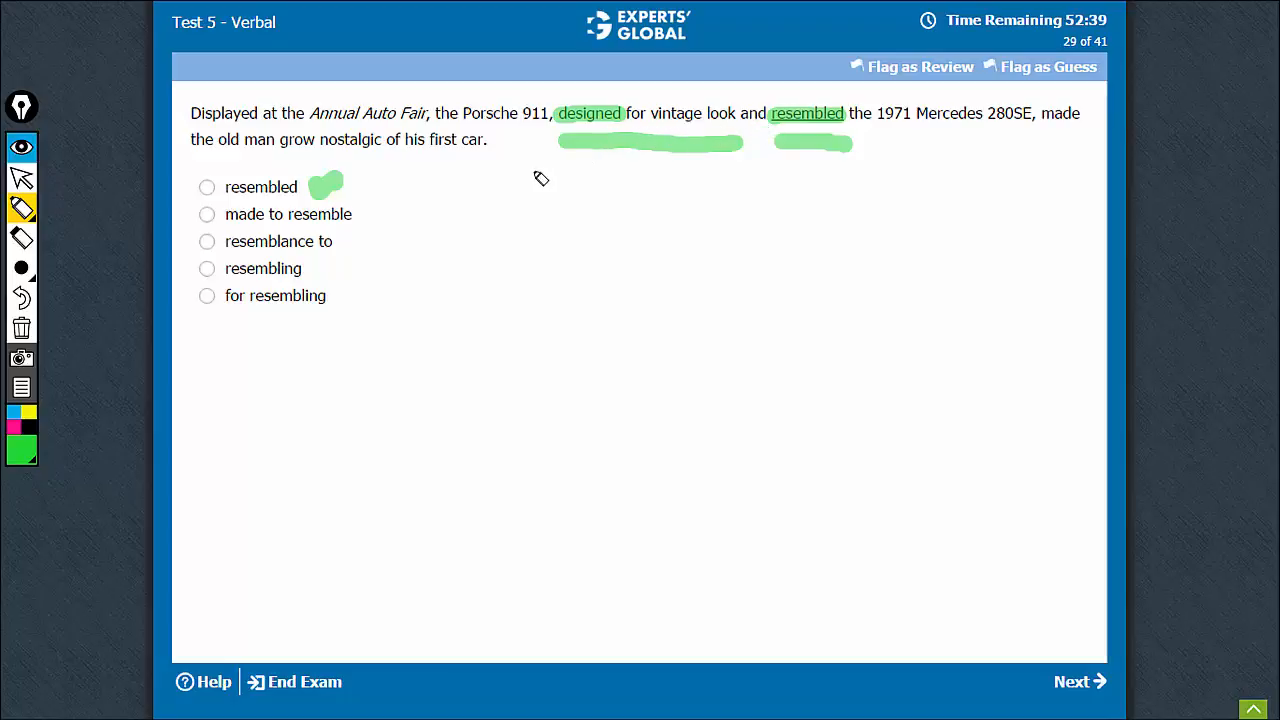